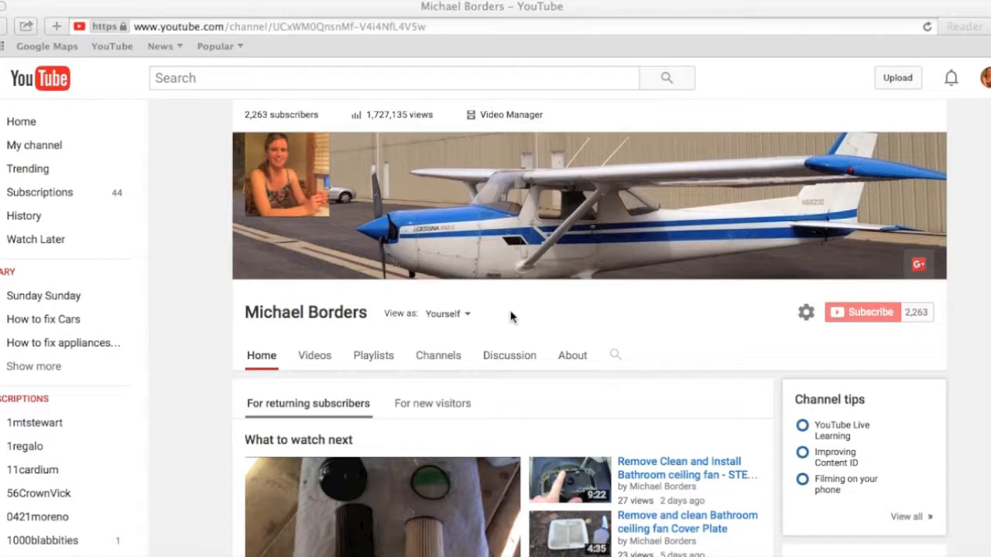
pyautogui.moveTo(561, 408)
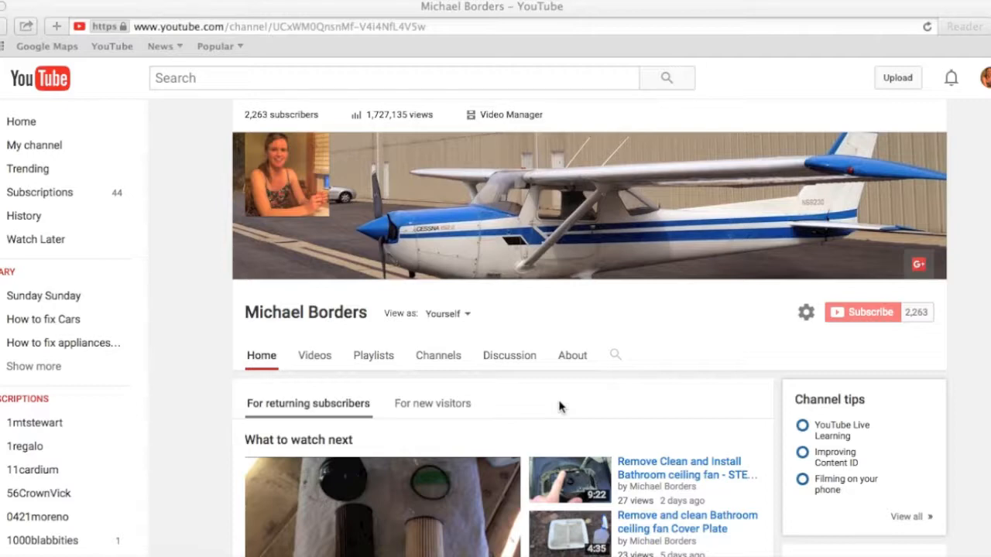
pyautogui.moveTo(987, 138)
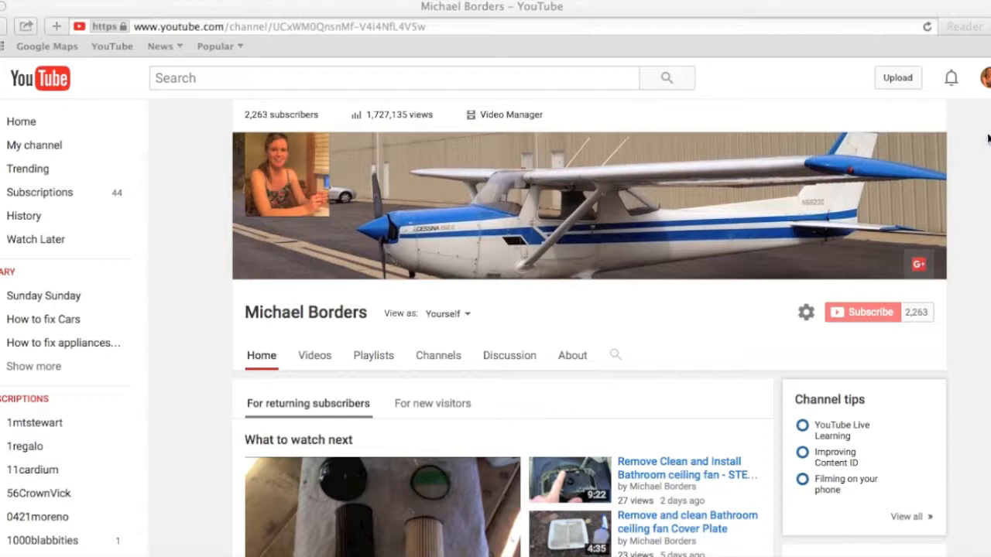
pyautogui.moveTo(307, 299)
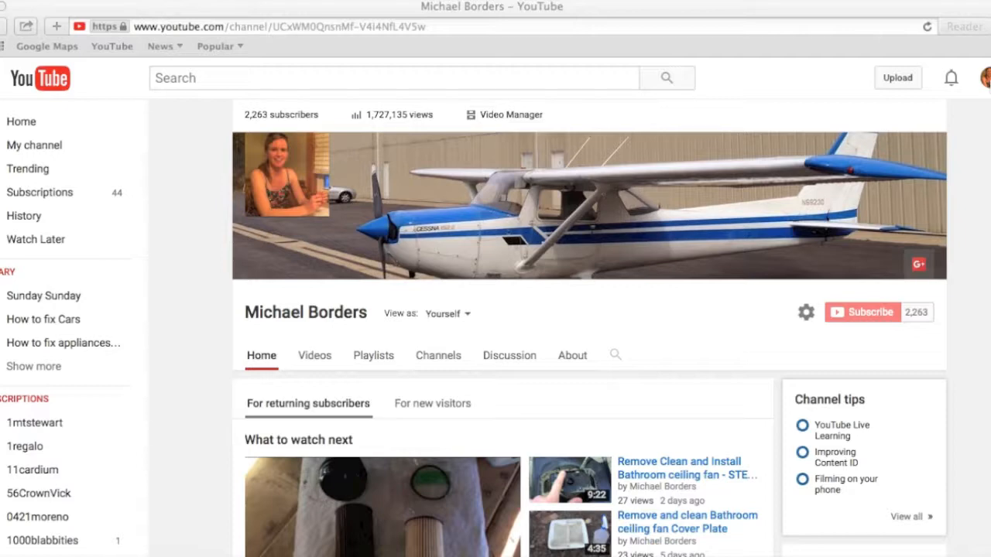
pyautogui.moveTo(981, 87)
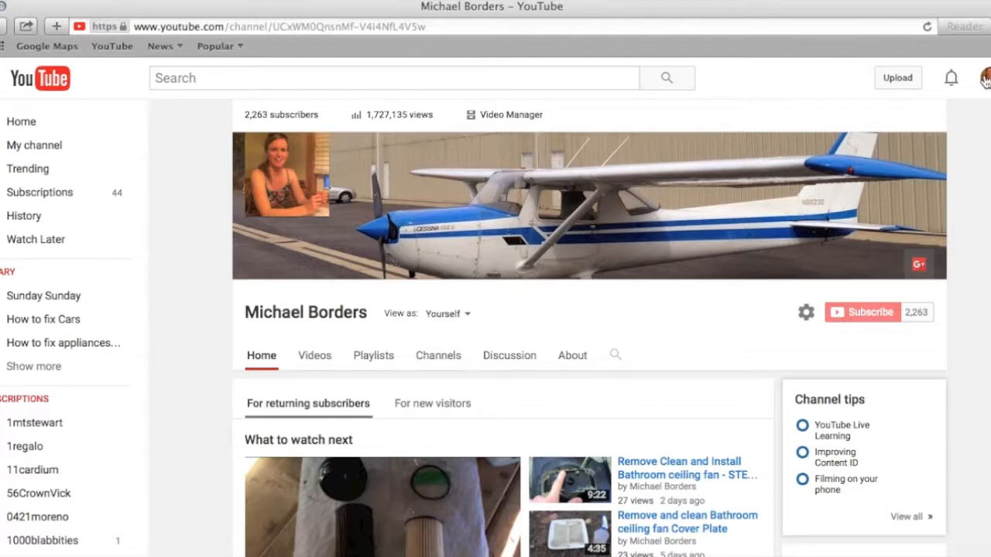
# Open YouTube settings from the account avatar menu
pyautogui.click(984, 78)
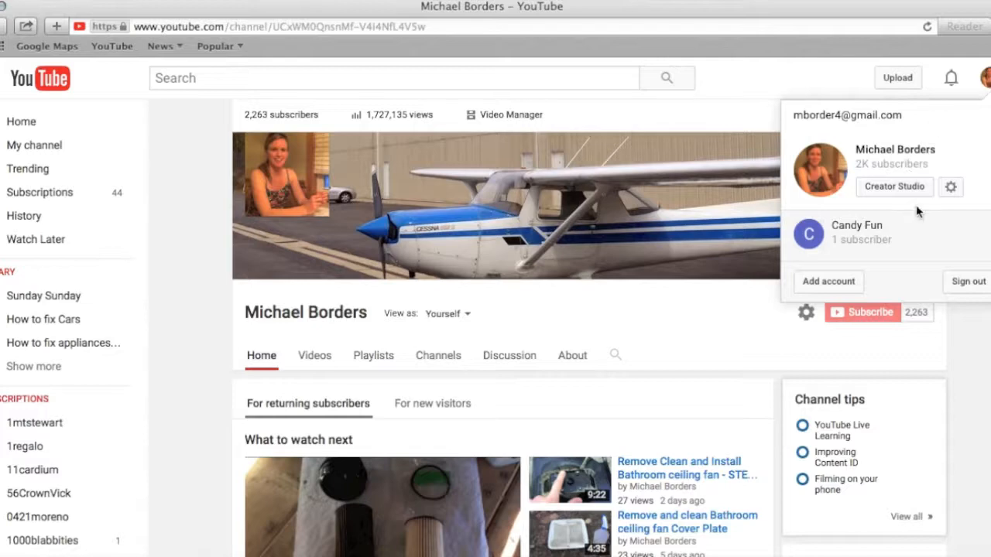
pyautogui.moveTo(951, 187)
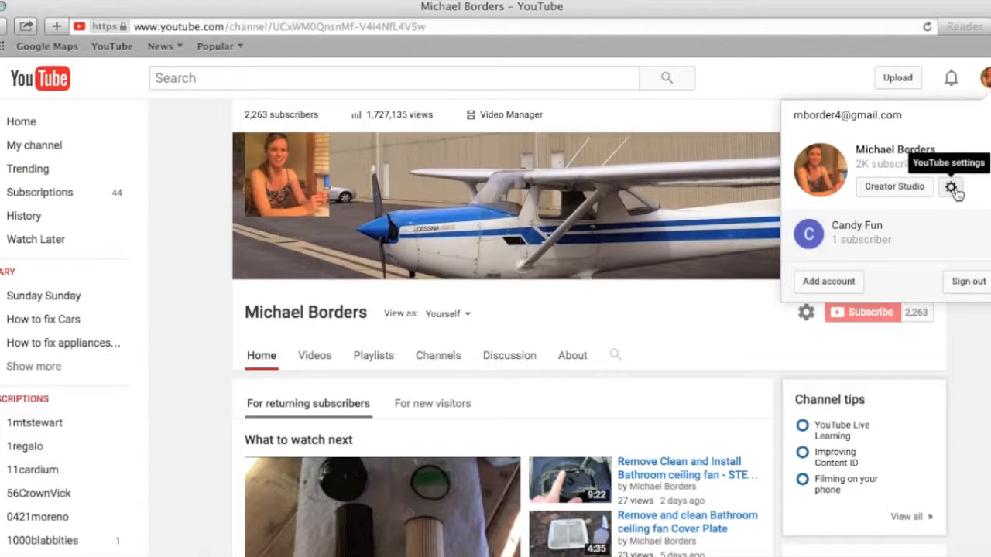
pyautogui.click(951, 186)
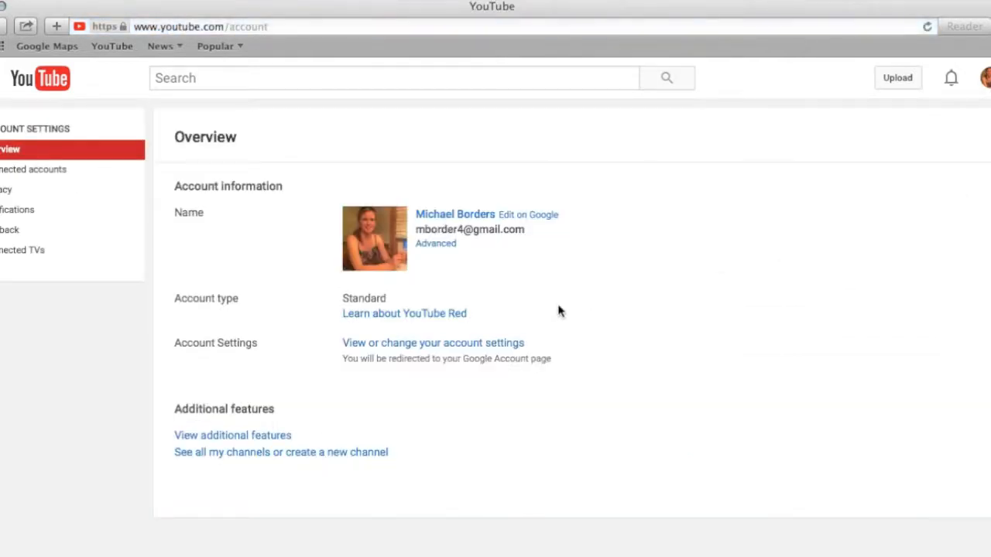
pyautogui.moveTo(232, 436)
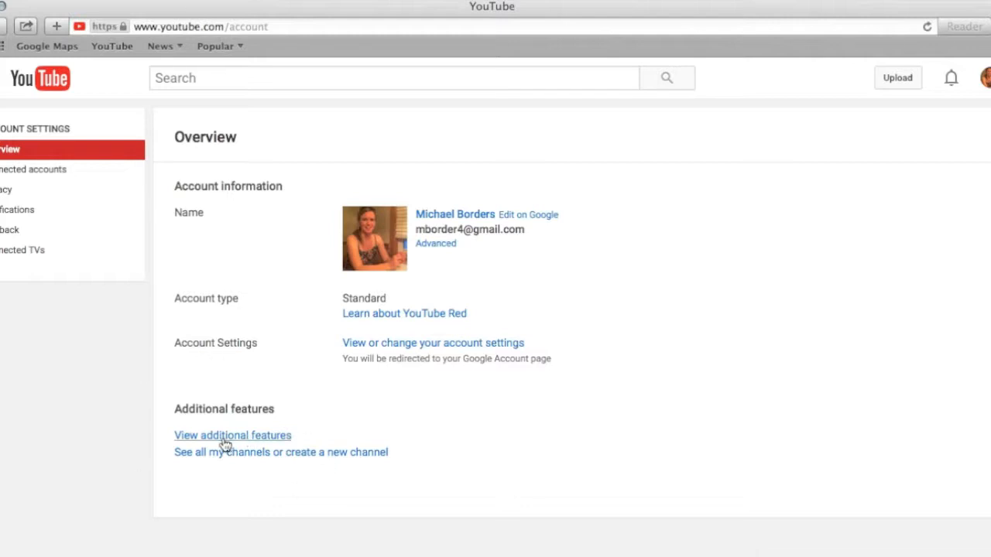
# View the additional features and scroll the Status and Features list to the enabled Fan Funding card
pyautogui.click(232, 435)
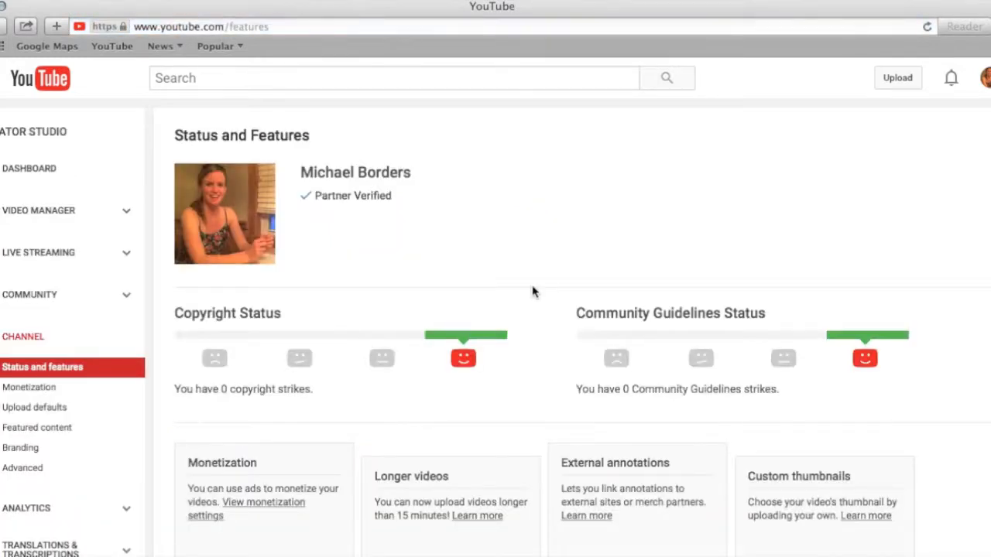
pyautogui.scroll(-3)
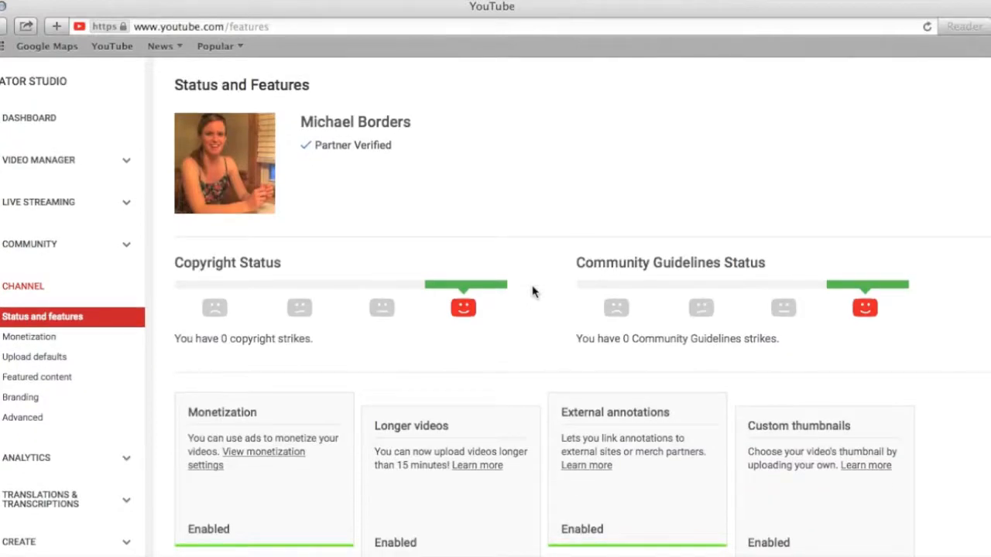
pyautogui.scroll(-3)
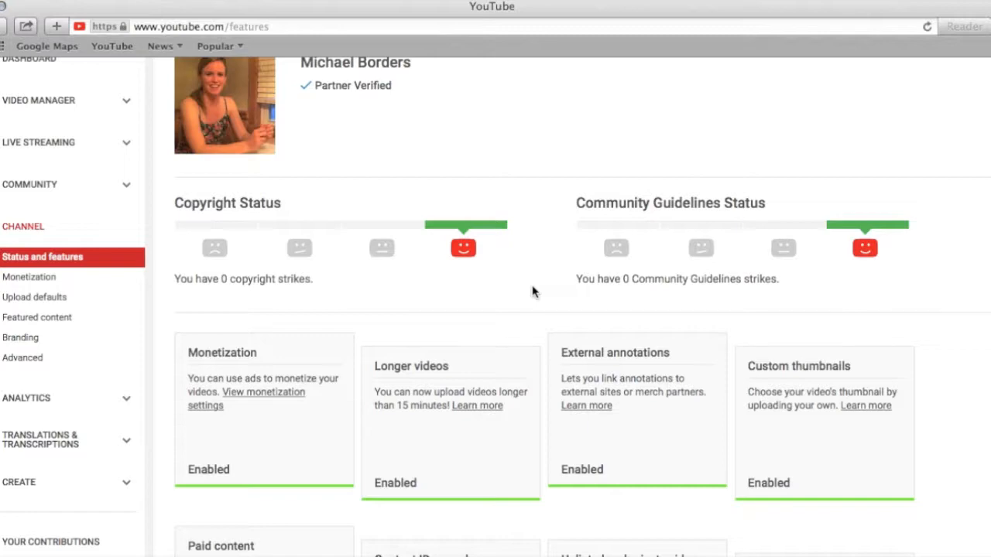
pyautogui.scroll(-3)
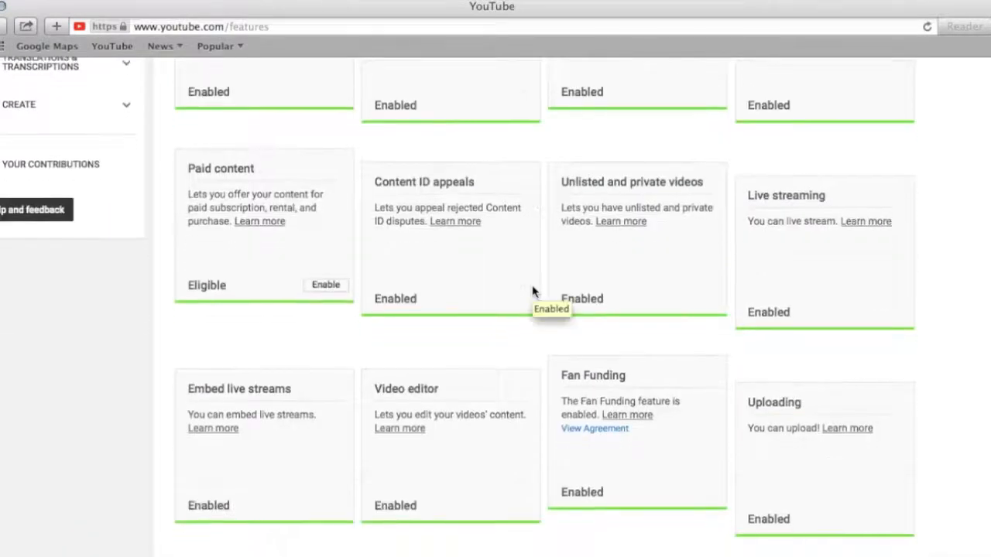
pyautogui.scroll(-3)
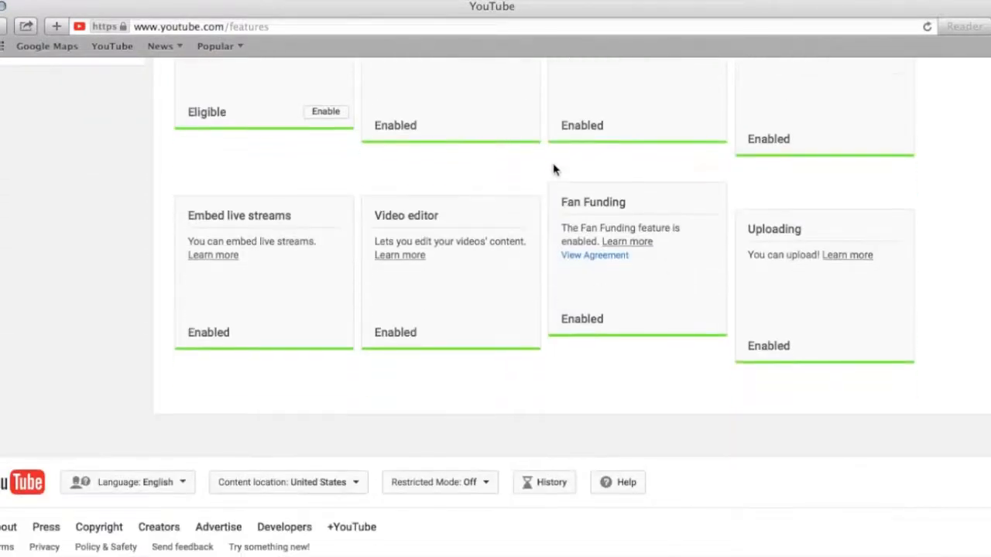
pyautogui.moveTo(674, 349)
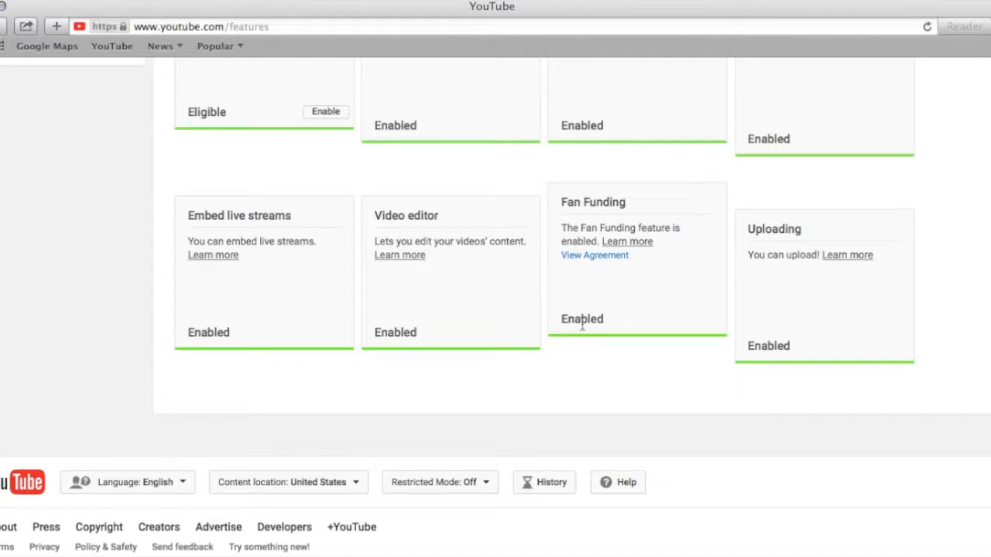
pyautogui.moveTo(582, 319)
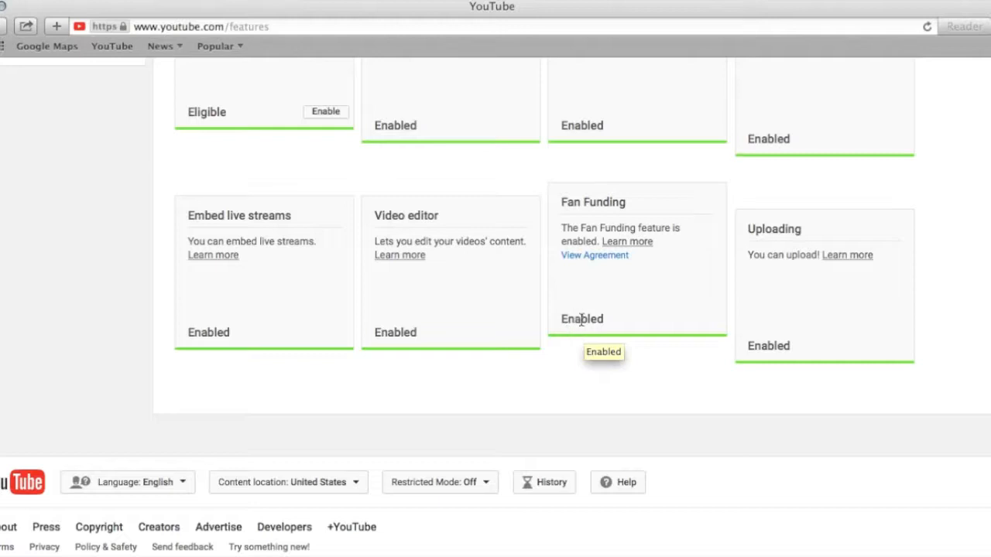
pyautogui.moveTo(607, 298)
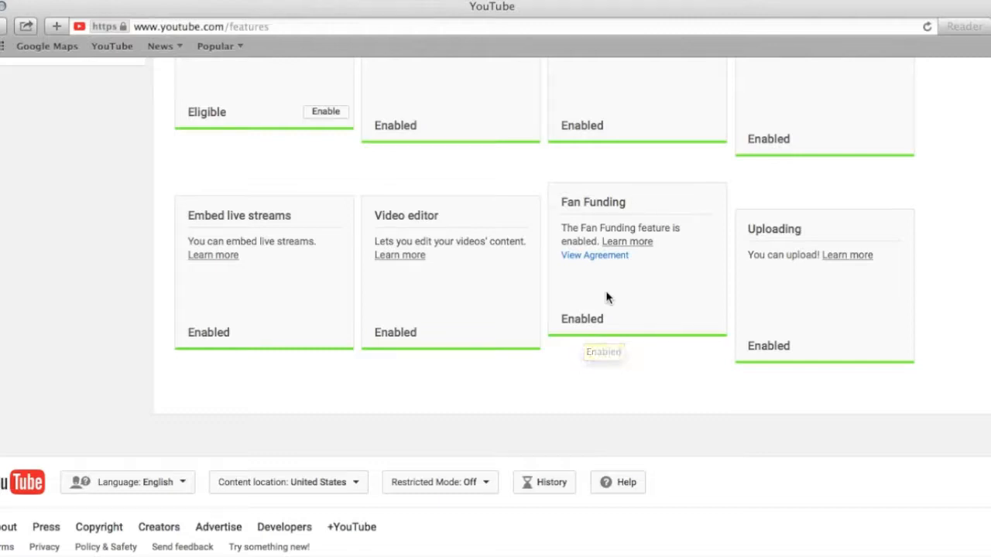
pyautogui.moveTo(619, 280)
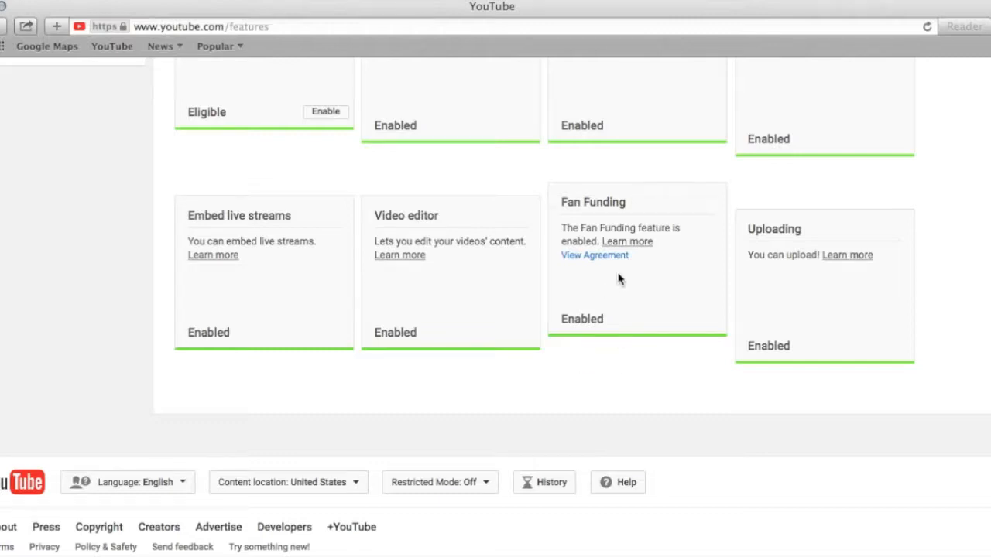
pyautogui.moveTo(662, 277)
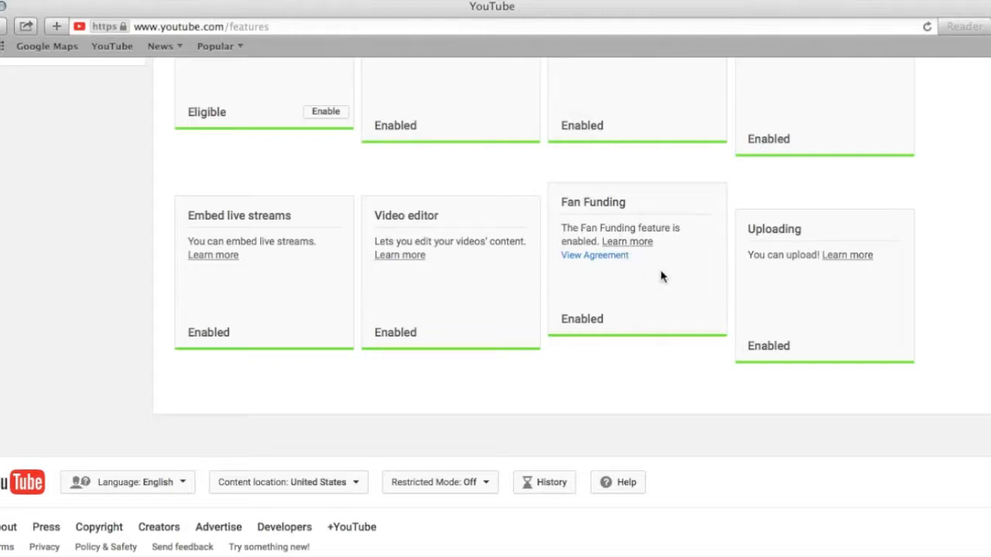
pyautogui.moveTo(641, 325)
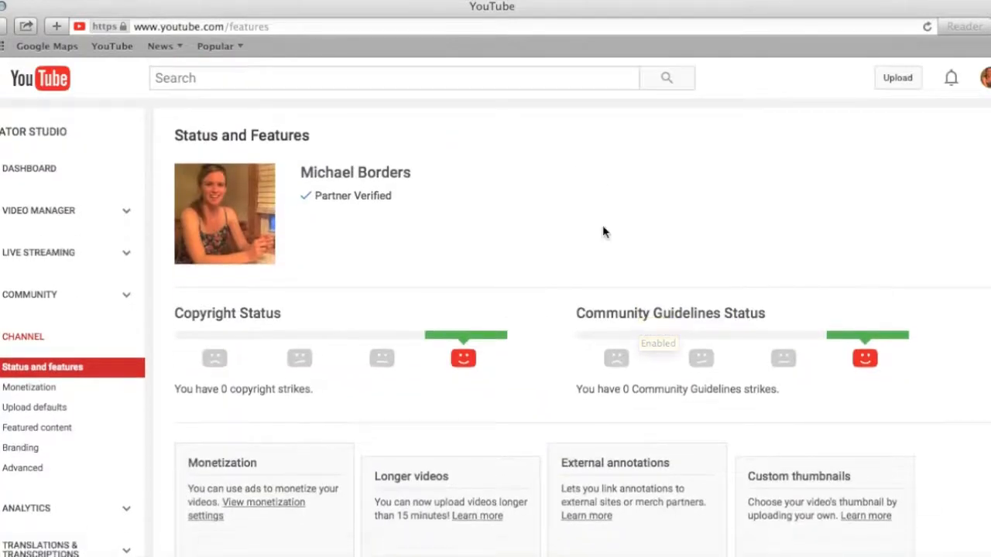
# Sign out through the account menu and scroll the public home page
pyautogui.click(985, 77)
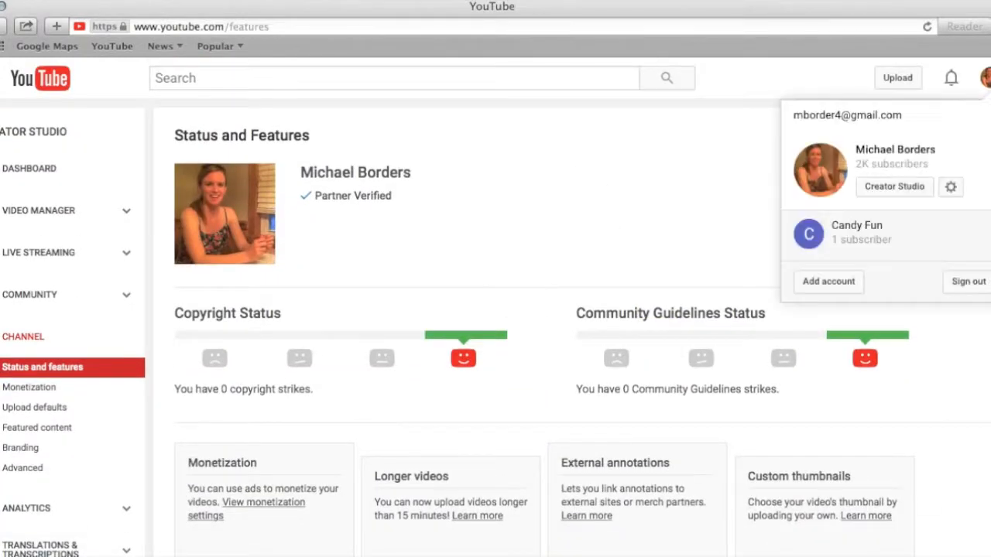
pyautogui.click(968, 281)
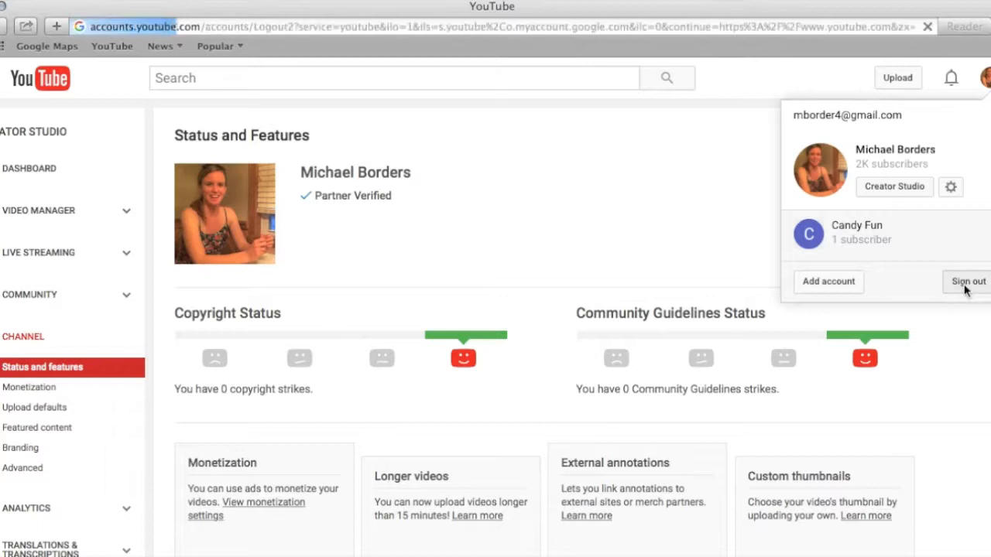
pyautogui.click(967, 281)
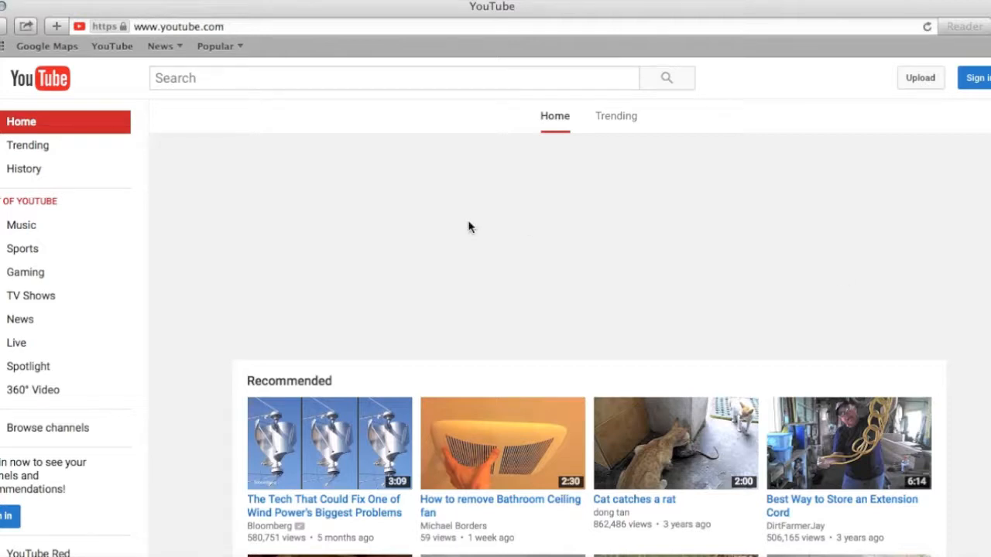
pyautogui.scroll(-3)
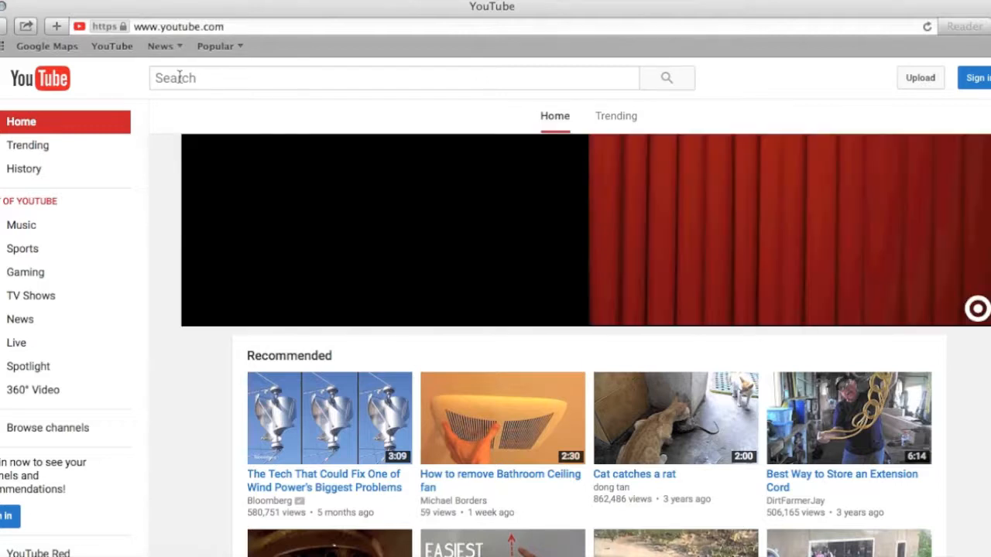
# Search for 'Michael' and open the channel with 247 videos
pyautogui.write('Michael Borders')
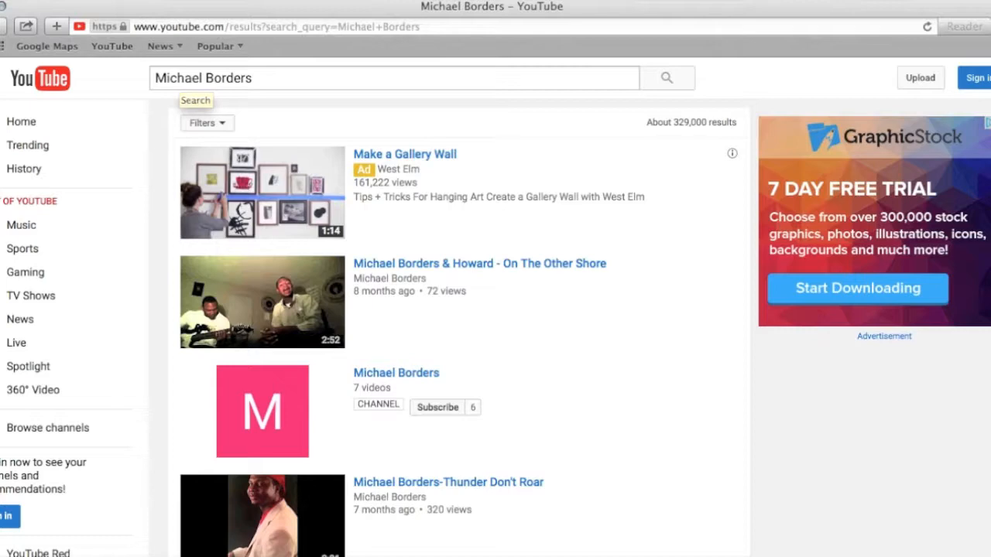
pyautogui.moveTo(431, 251)
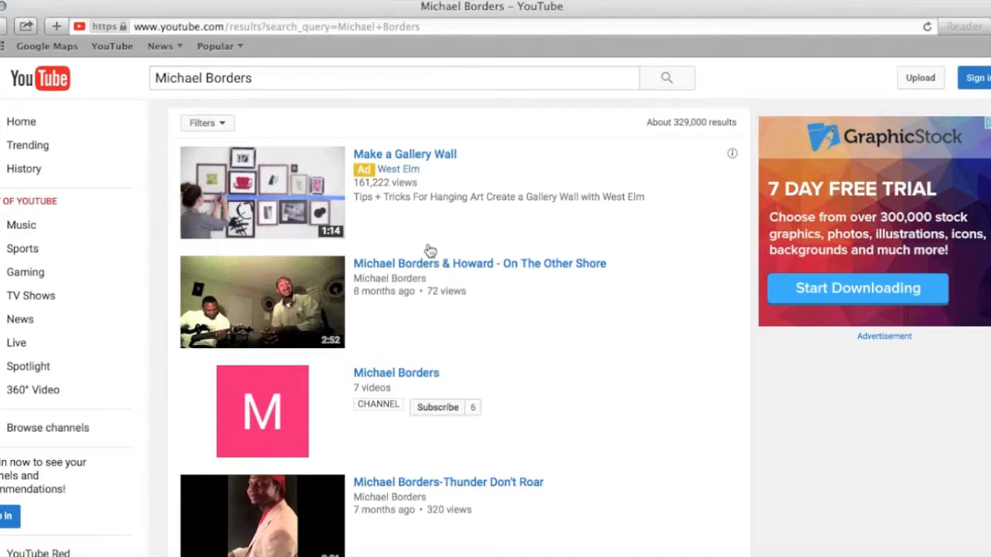
pyautogui.scroll(-3)
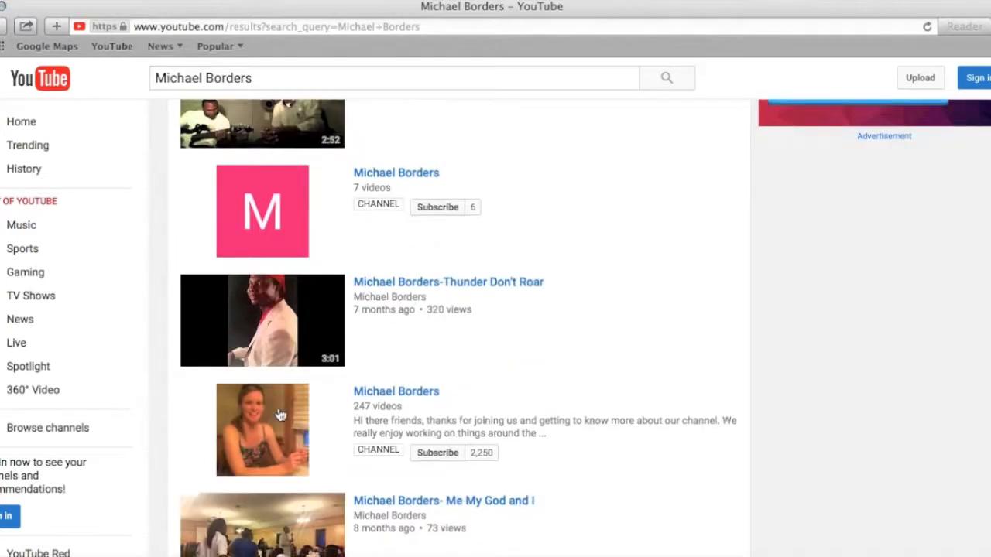
pyautogui.click(262, 430)
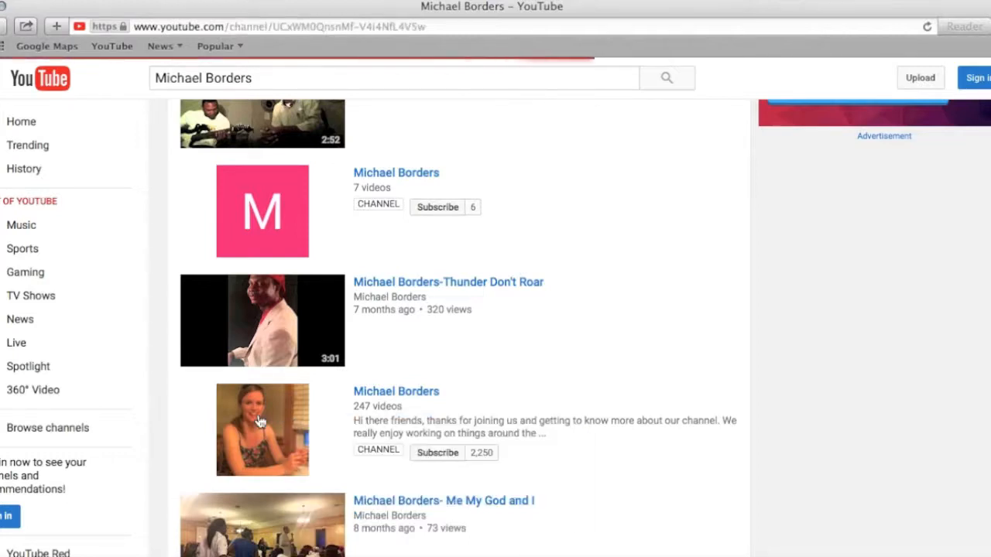
# Go to the channel's public page and pause the featured bloopers video
pyautogui.click(396, 391)
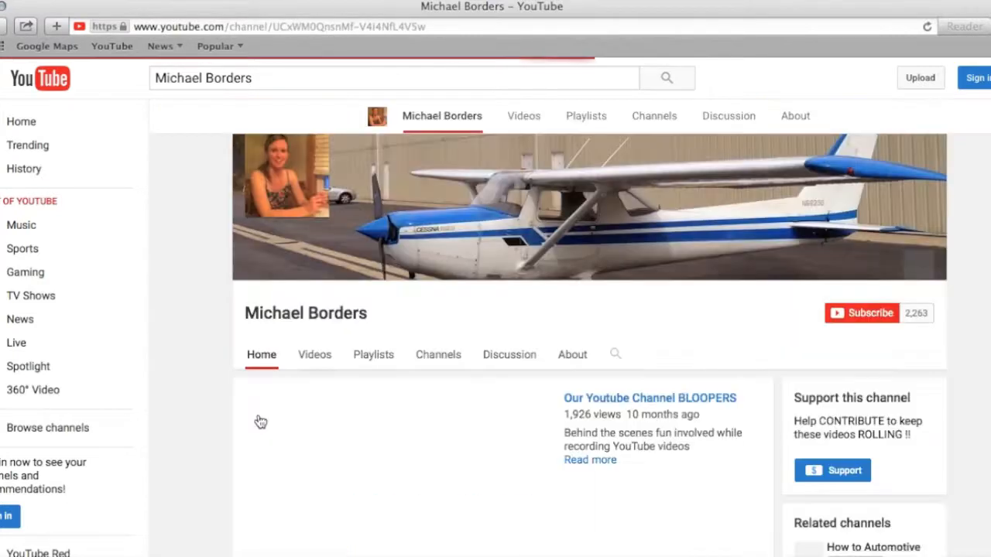
pyautogui.click(399, 422)
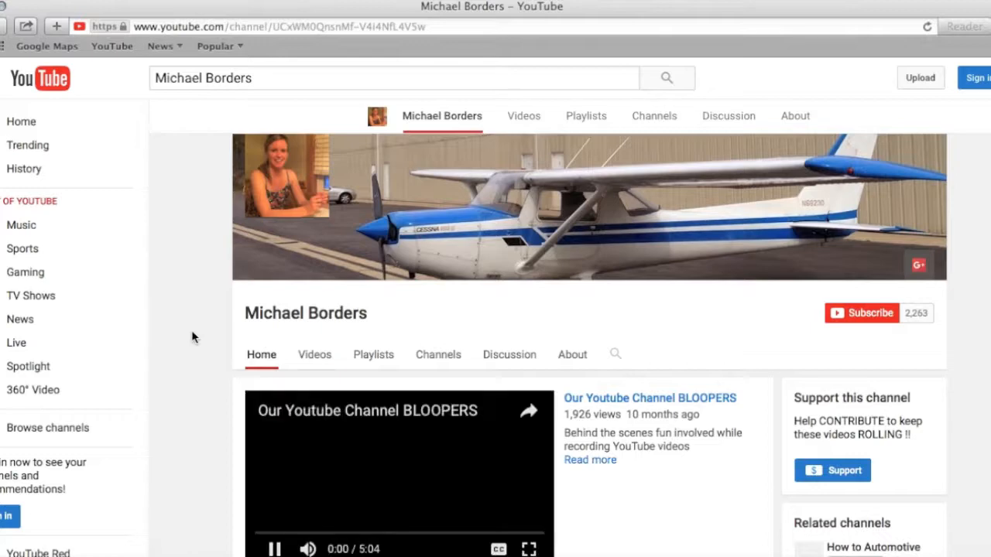
pyautogui.scroll(-3)
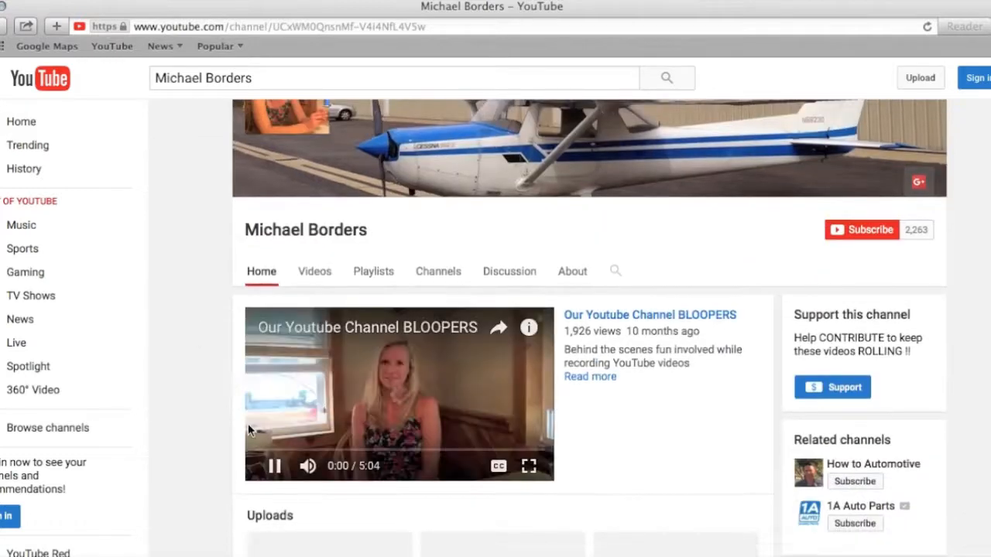
pyautogui.click(273, 465)
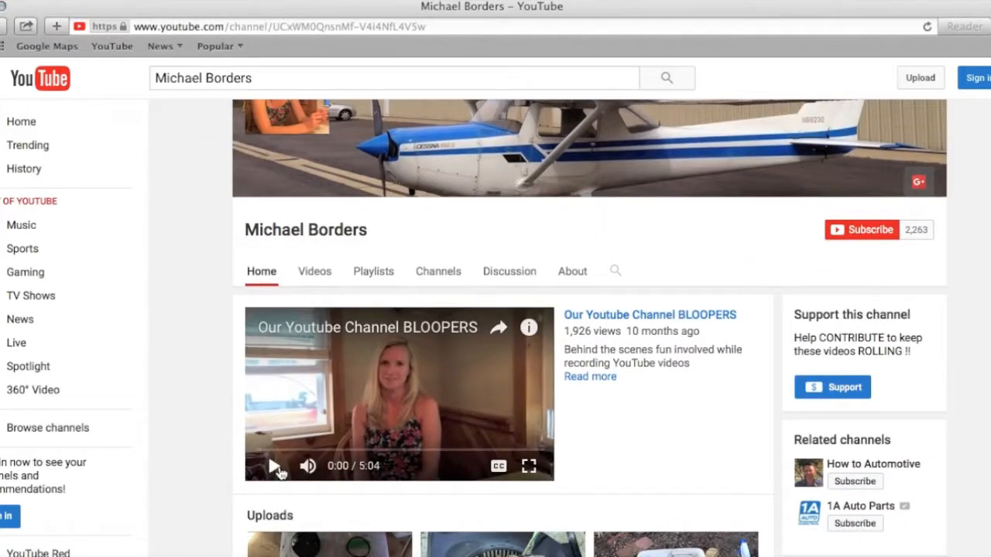
pyautogui.moveTo(668, 435)
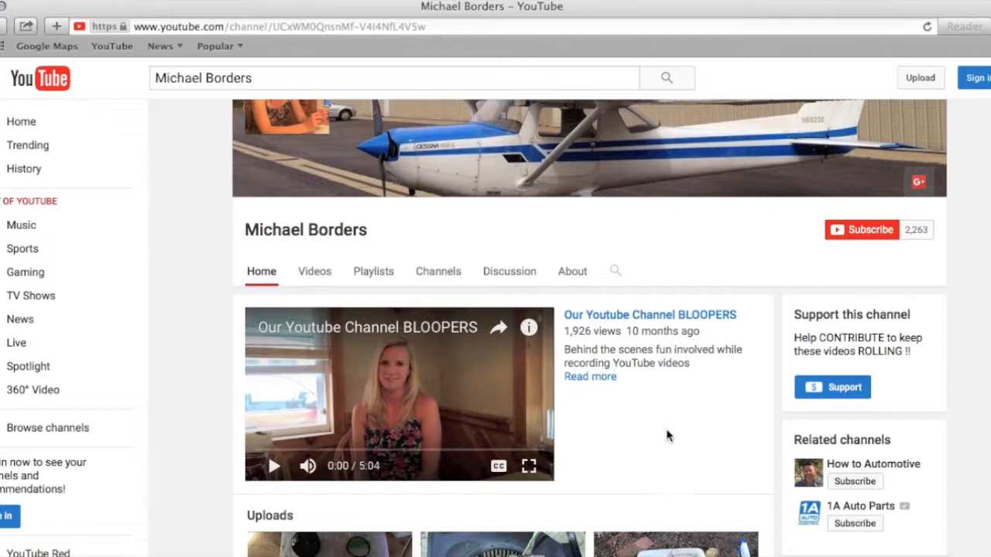
pyautogui.moveTo(772, 395)
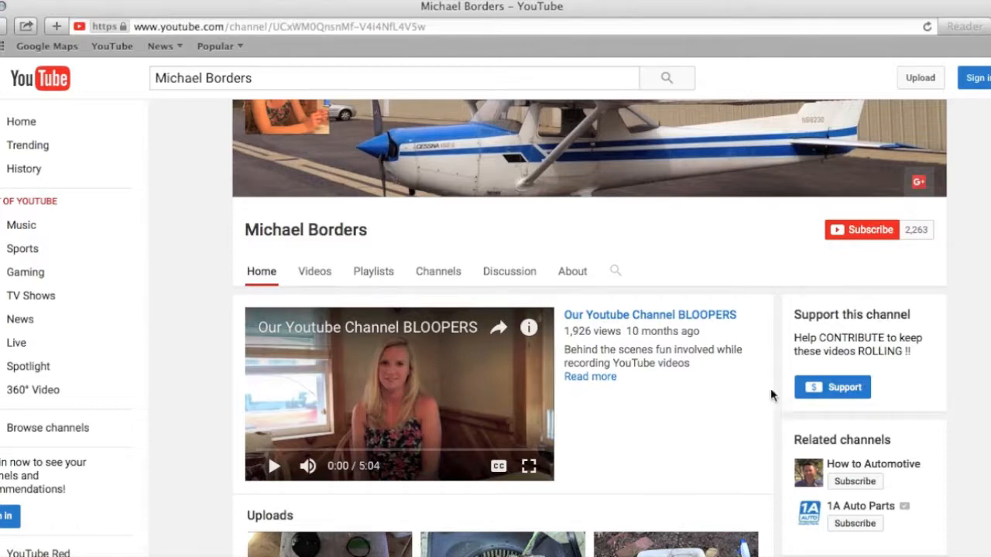
pyautogui.moveTo(760, 279)
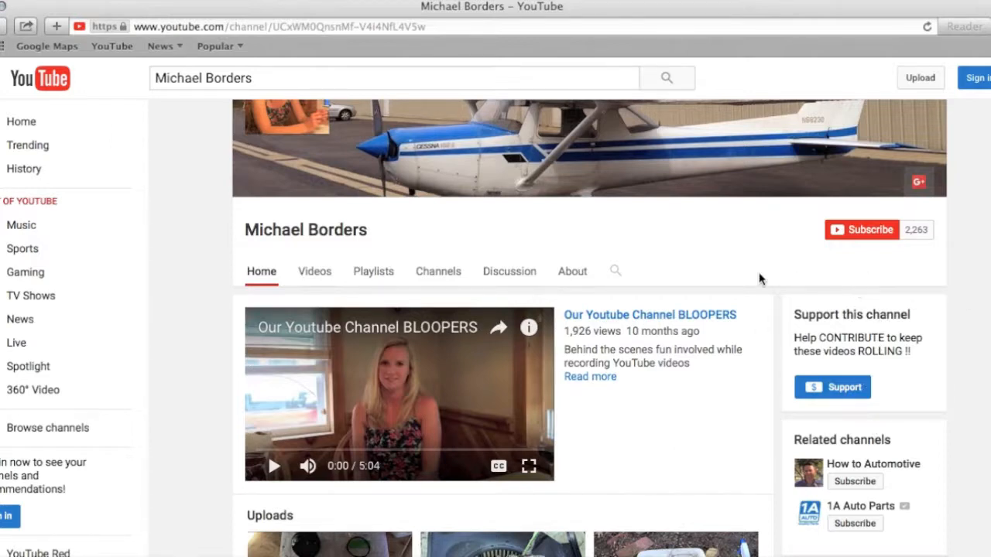
pyautogui.moveTo(927, 325)
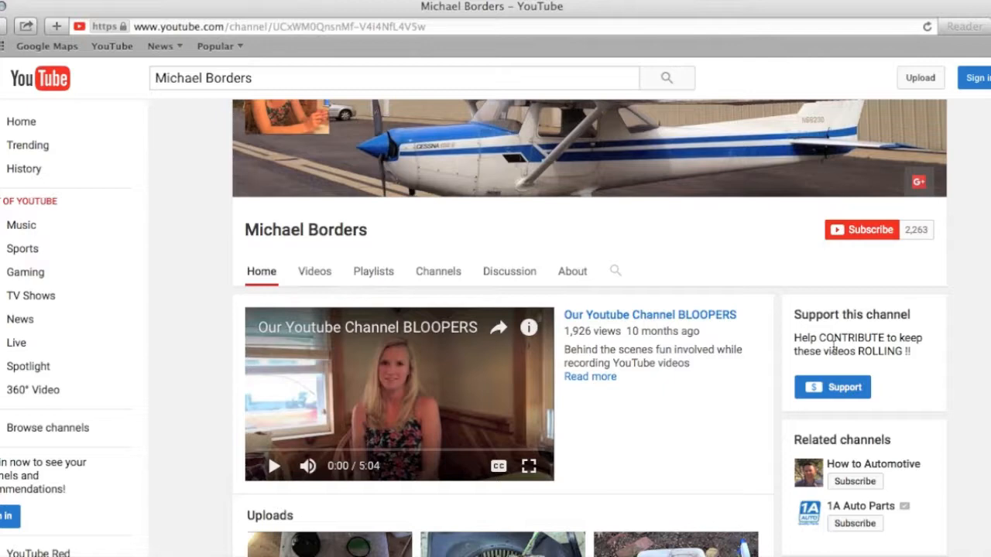
pyautogui.moveTo(826, 350)
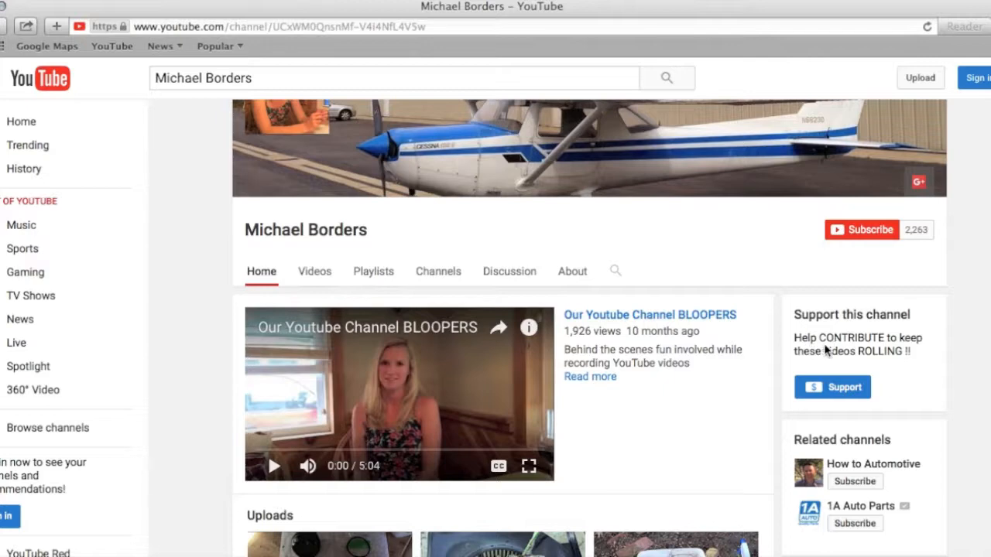
pyautogui.moveTo(825, 349)
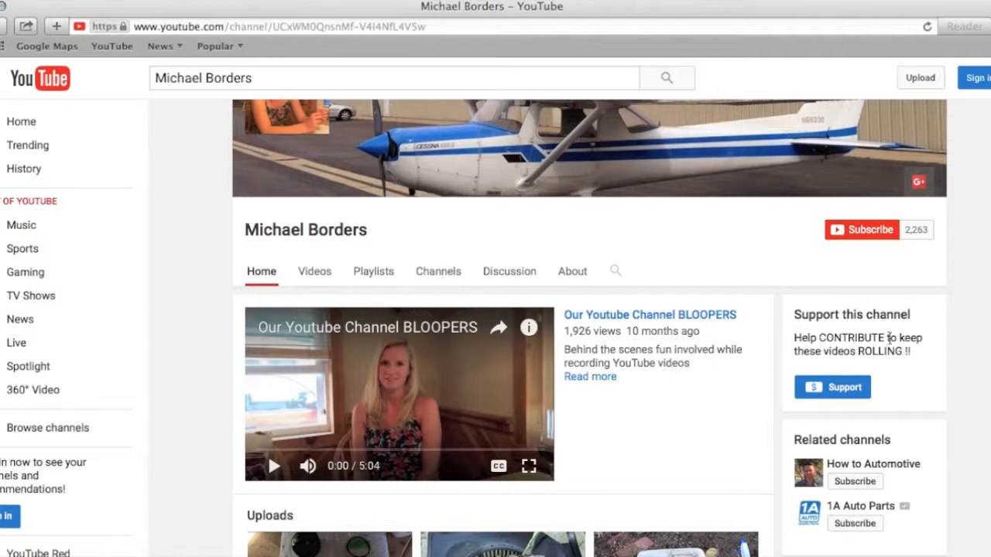
pyautogui.moveTo(939, 326)
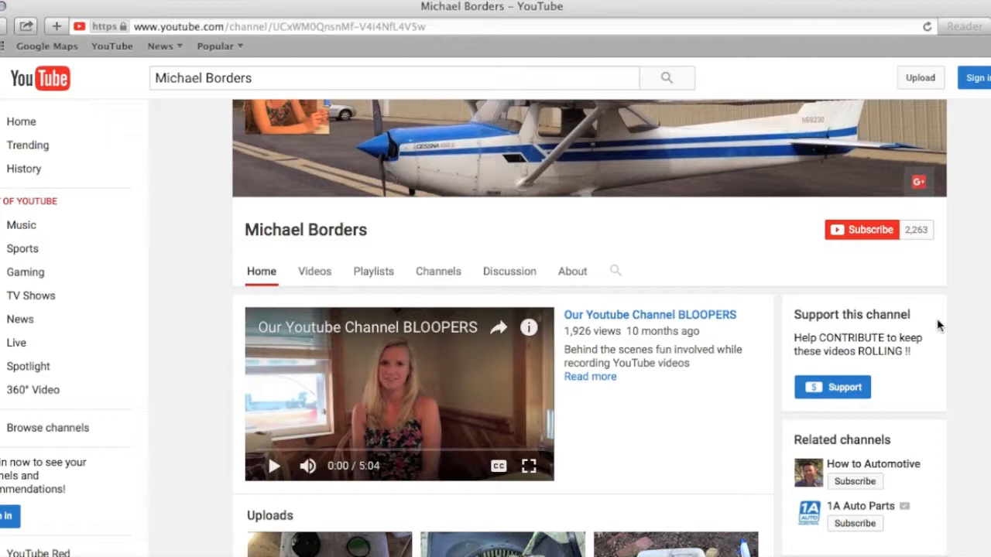
# Try Support, then sign in as the channel owner's account with its password
pyautogui.click(832, 387)
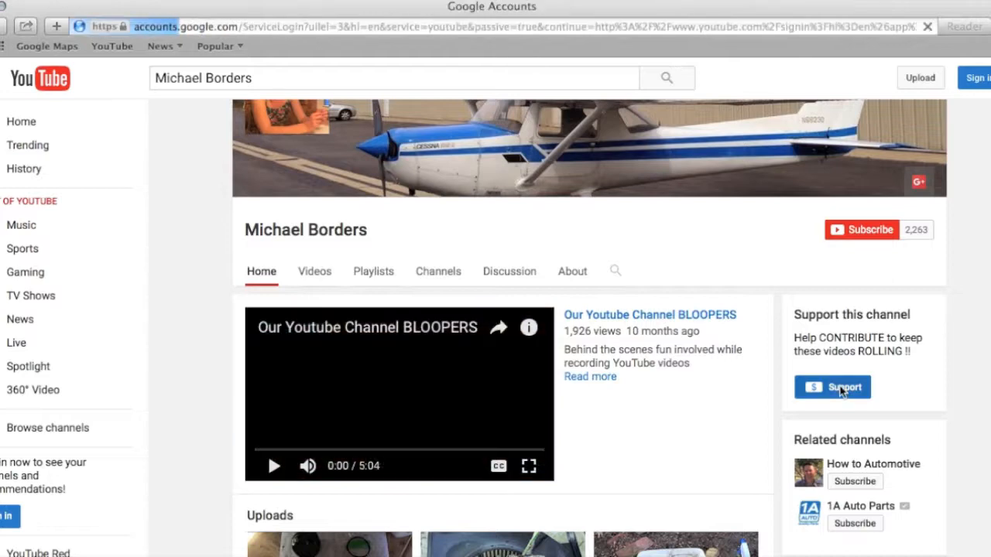
pyautogui.click(977, 78)
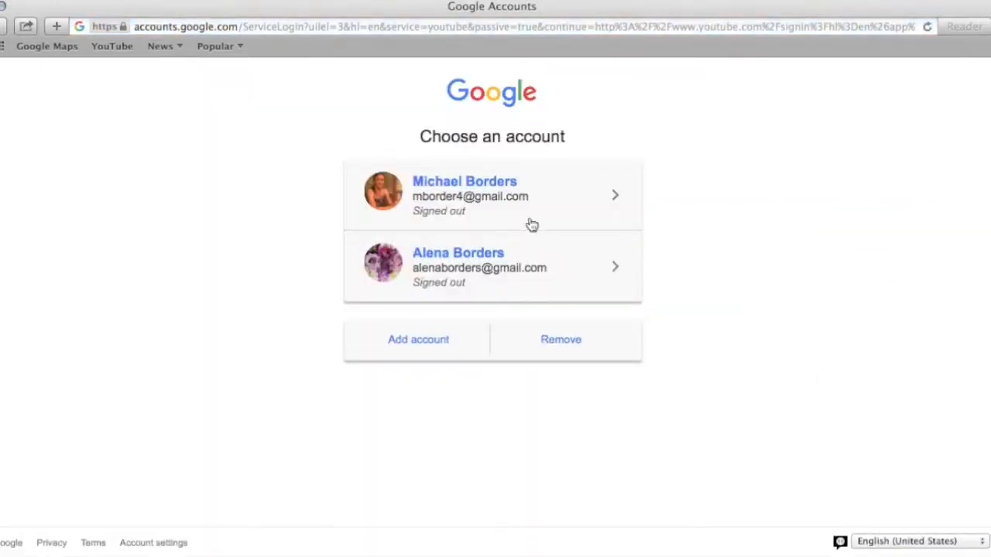
pyautogui.moveTo(442, 209)
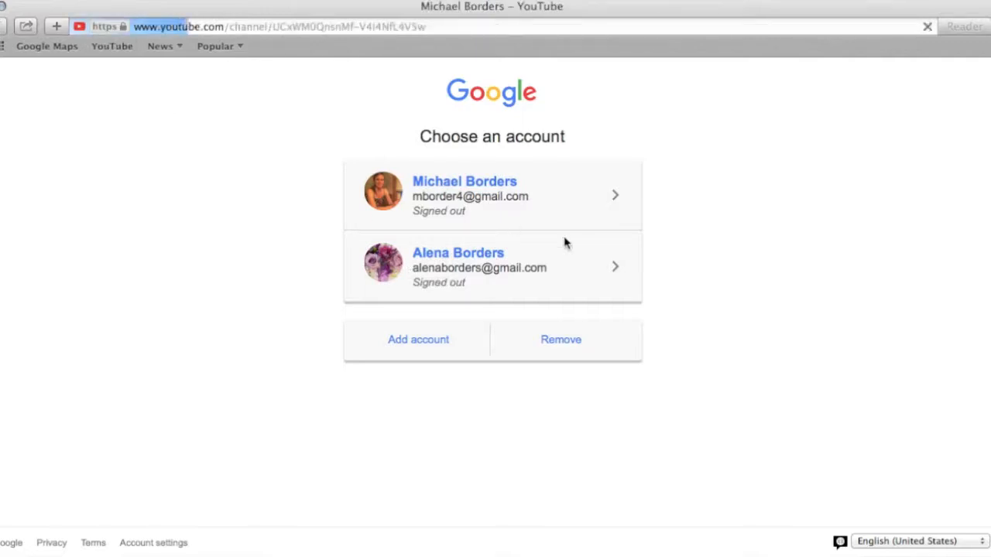
pyautogui.click(465, 195)
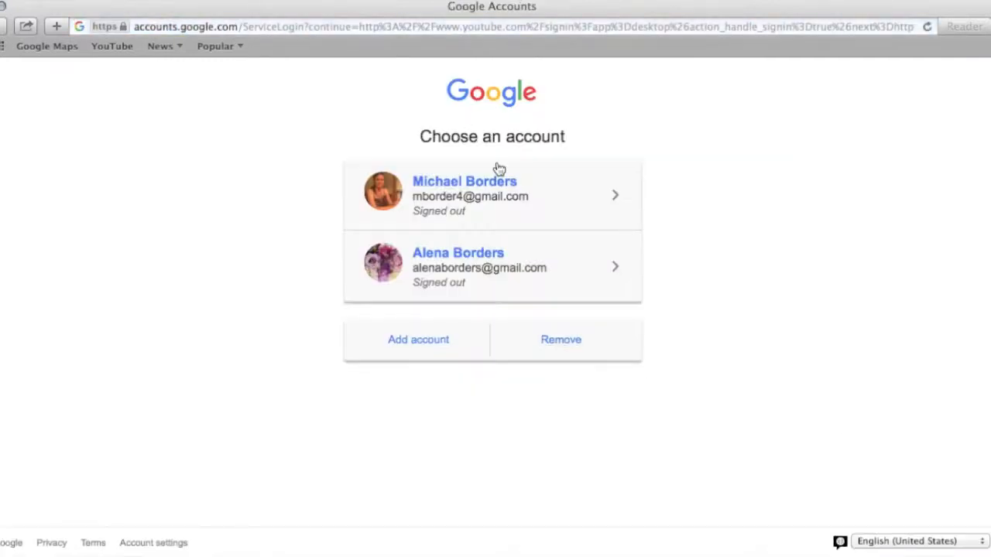
pyautogui.click(464, 195)
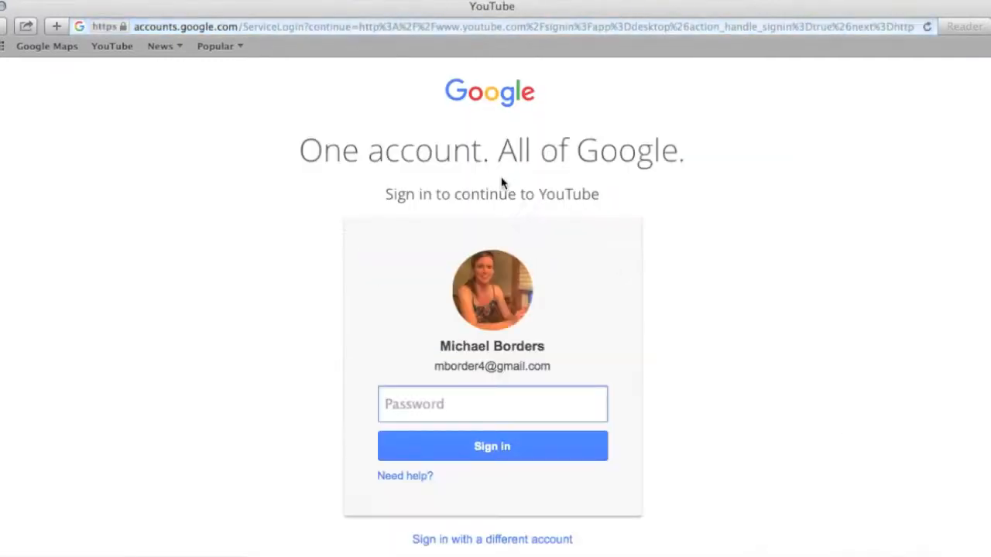
pyautogui.write('••')
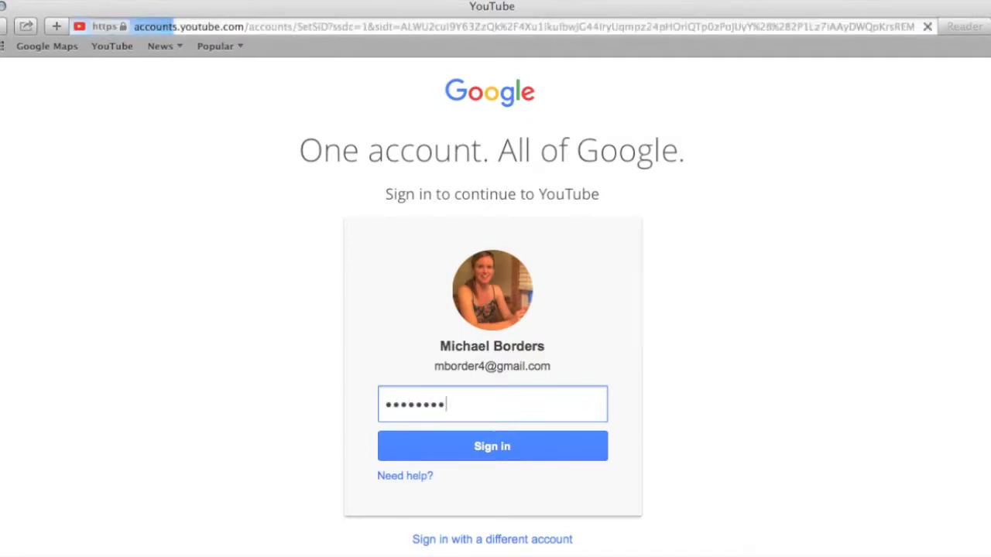
pyautogui.click(492, 446)
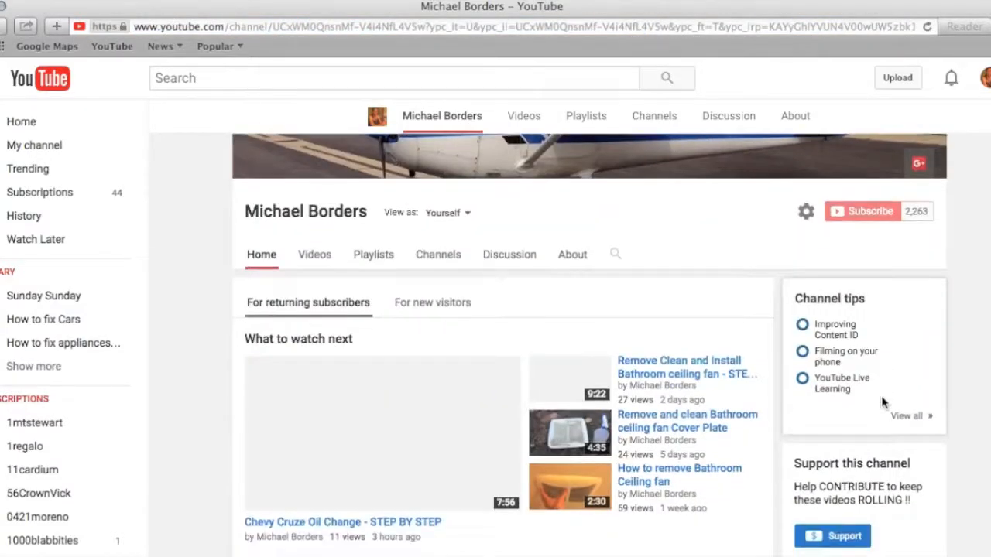
# Scroll the owner's channel Home page down to the Support this channel box
pyautogui.scroll(-3)
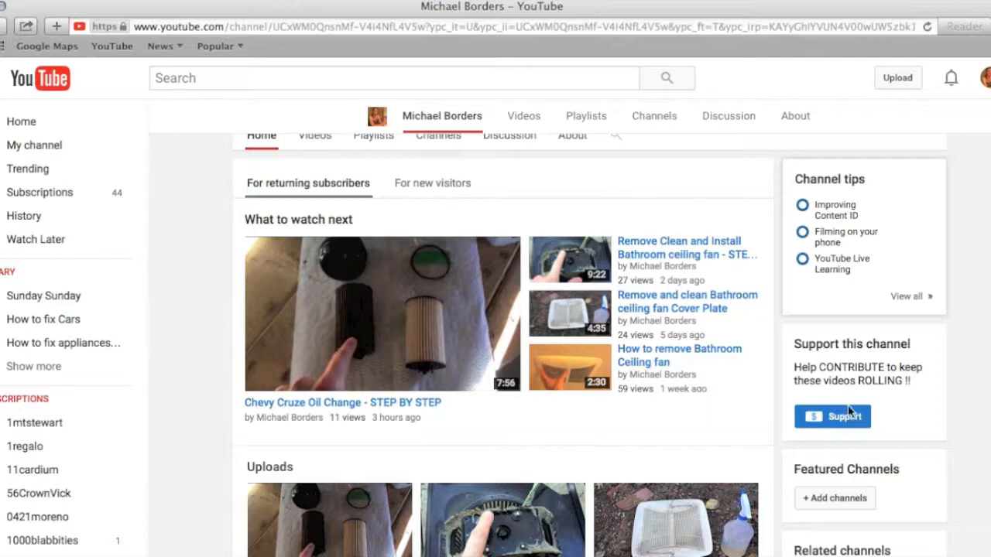
pyautogui.moveTo(844, 418)
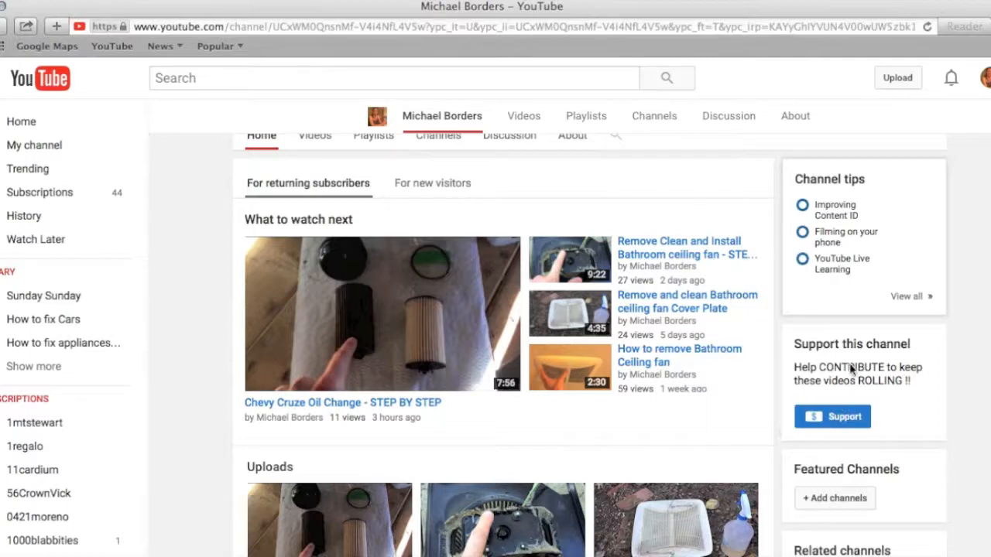
pyautogui.moveTo(860, 388)
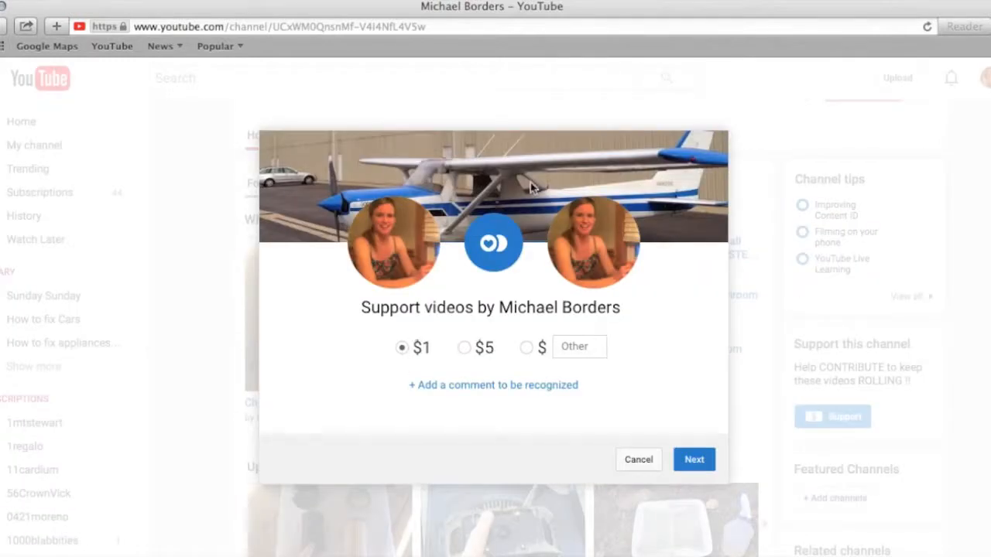
pyautogui.moveTo(432, 330)
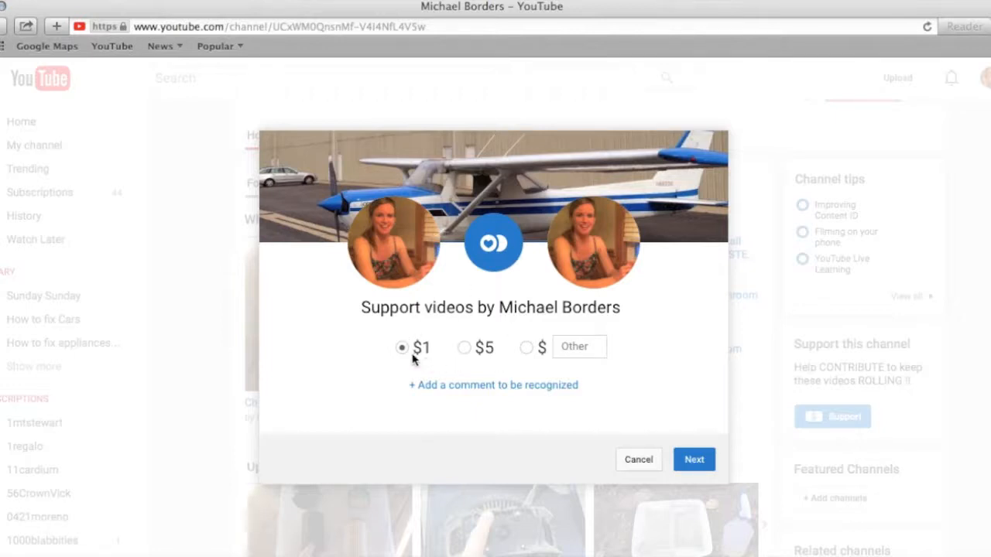
pyautogui.moveTo(467, 366)
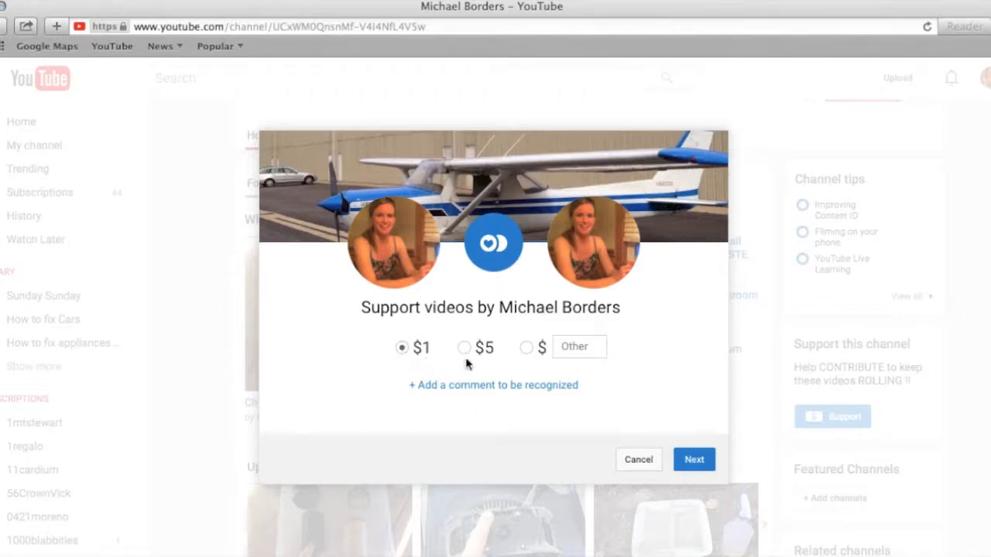
pyautogui.click(526, 347)
pyautogui.write('7')
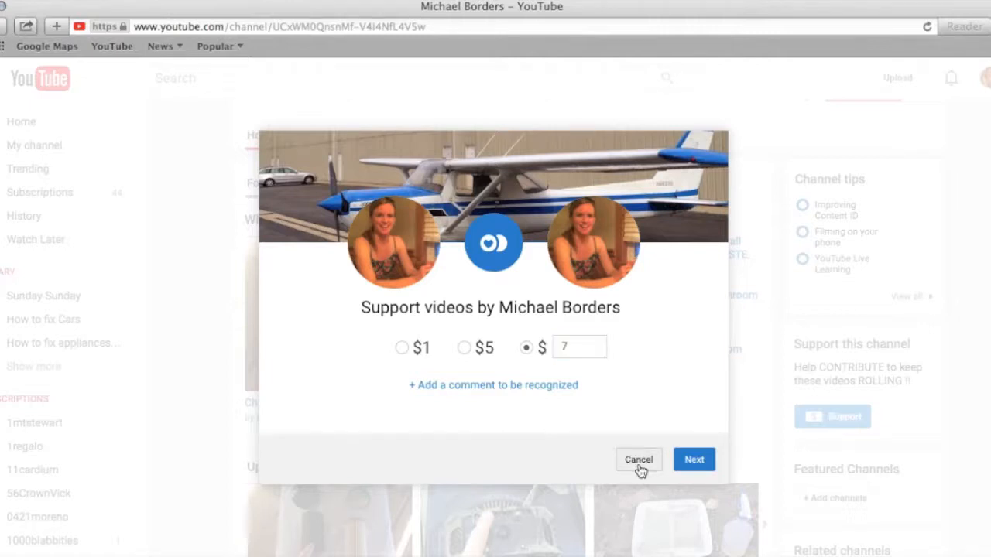
pyautogui.click(638, 459)
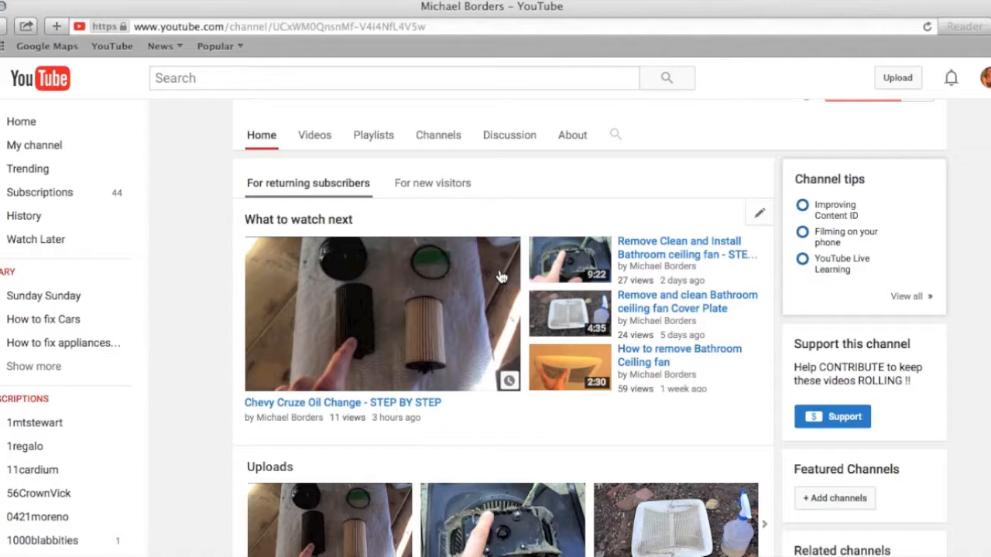
pyautogui.moveTo(220, 372)
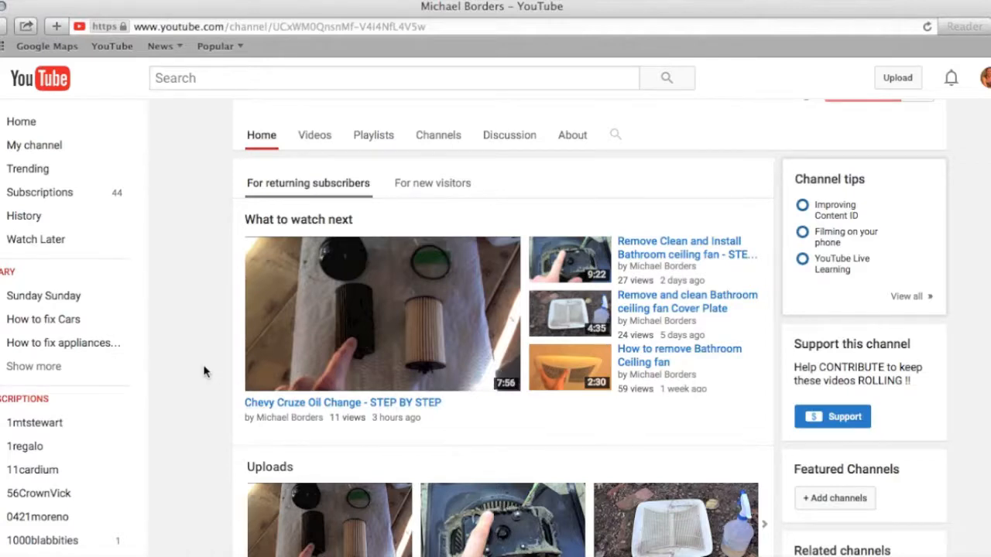
pyautogui.scroll(3)
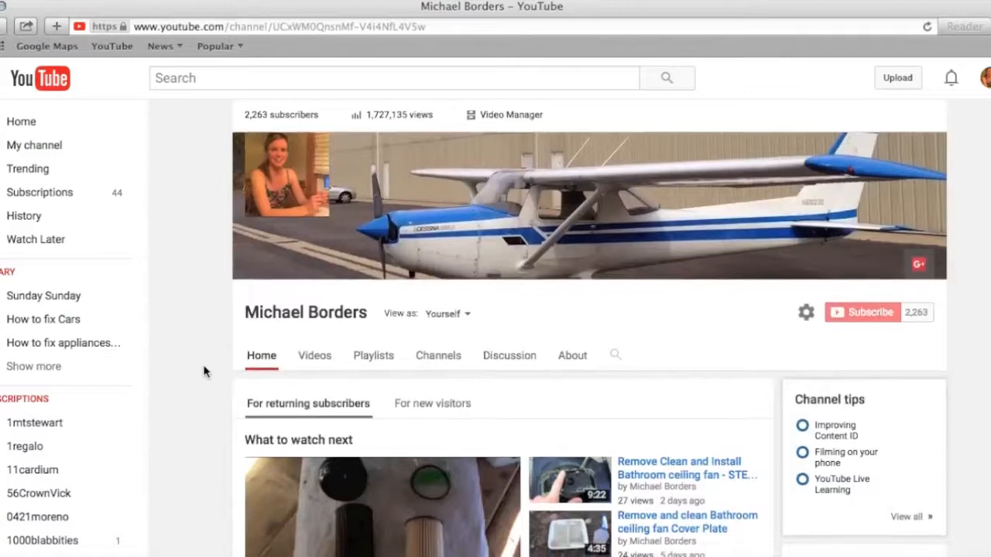
pyautogui.scroll(-3)
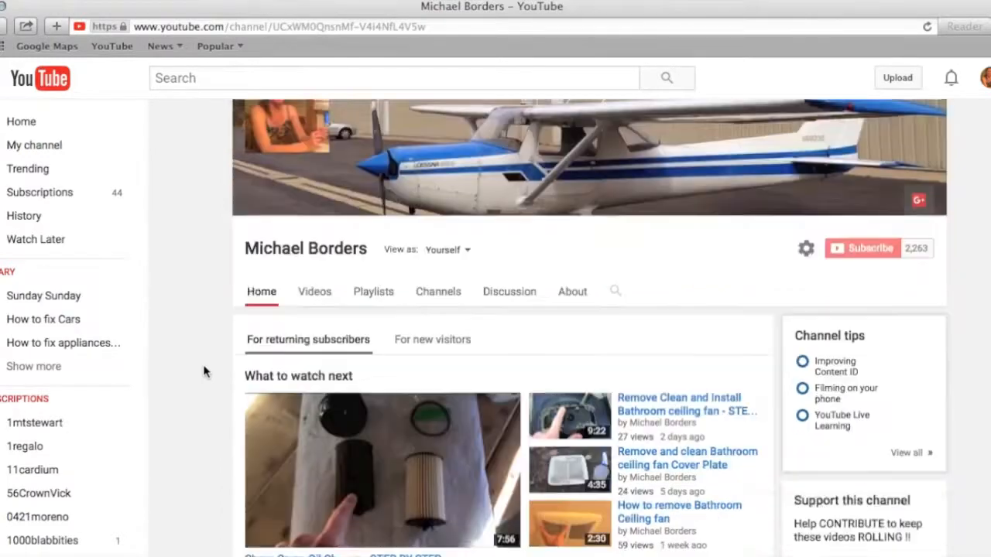
pyautogui.scroll(-3)
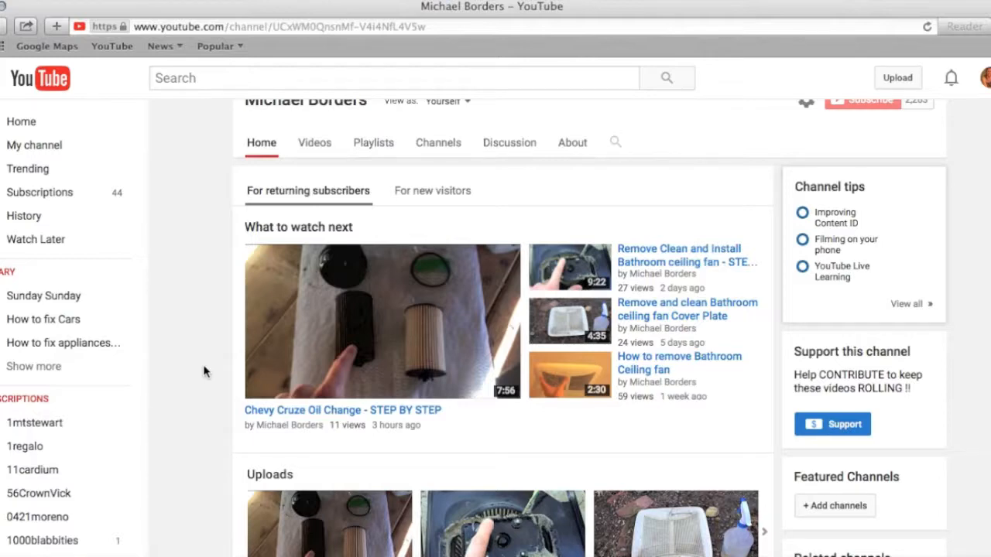
pyautogui.moveTo(205, 327)
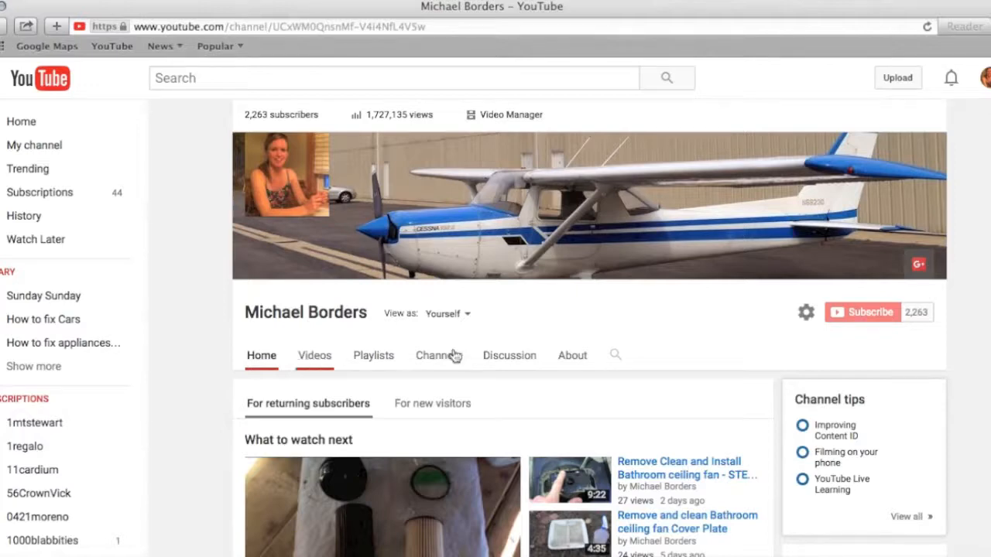
pyautogui.scroll(-3)
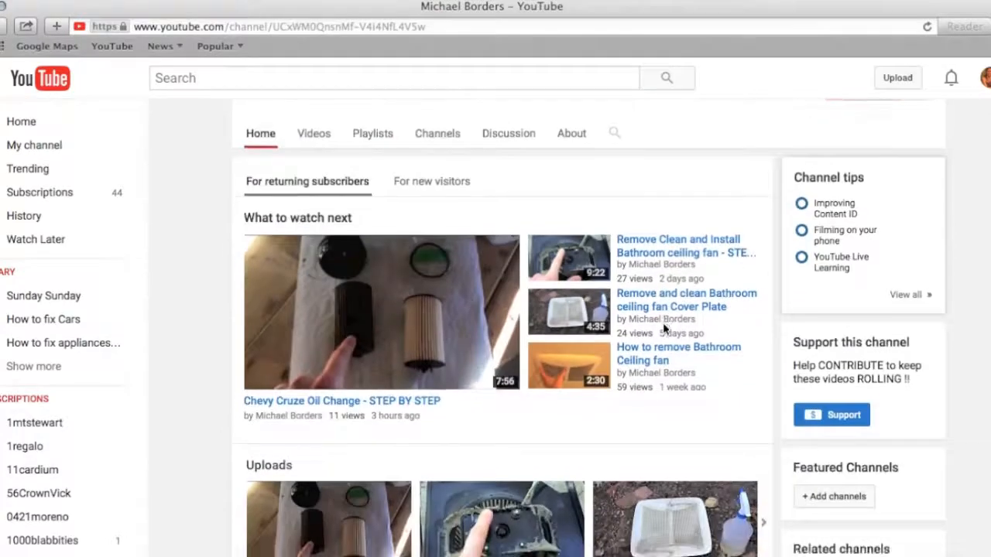
pyautogui.scroll(-3)
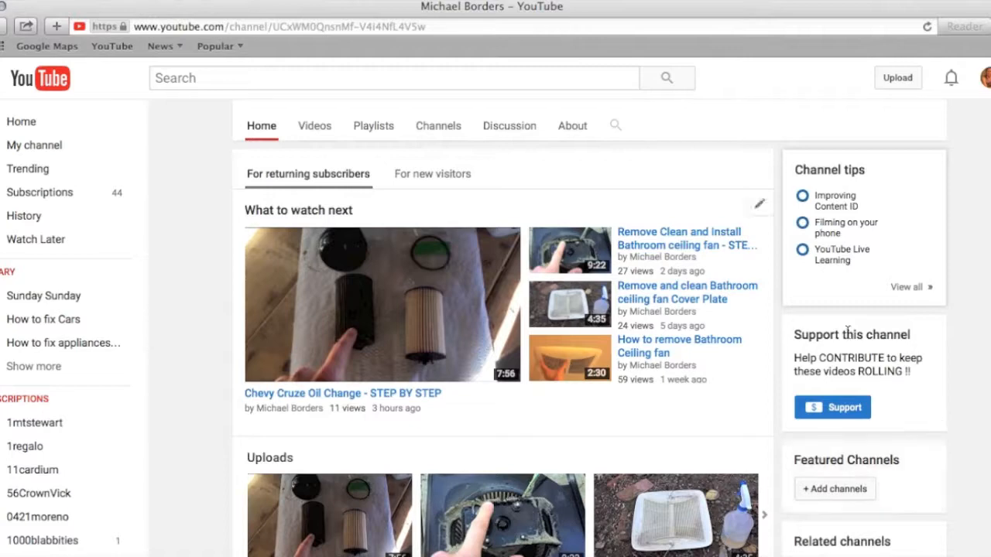